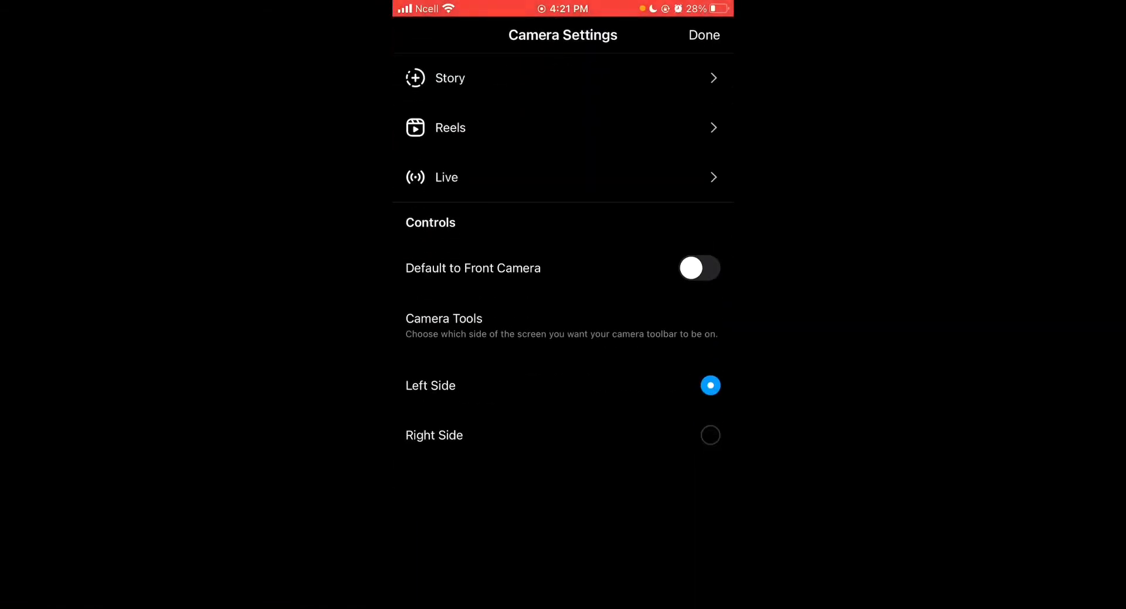
Open Story settings and scroll through the replies, archive and camera-roll options.
click(449, 78)
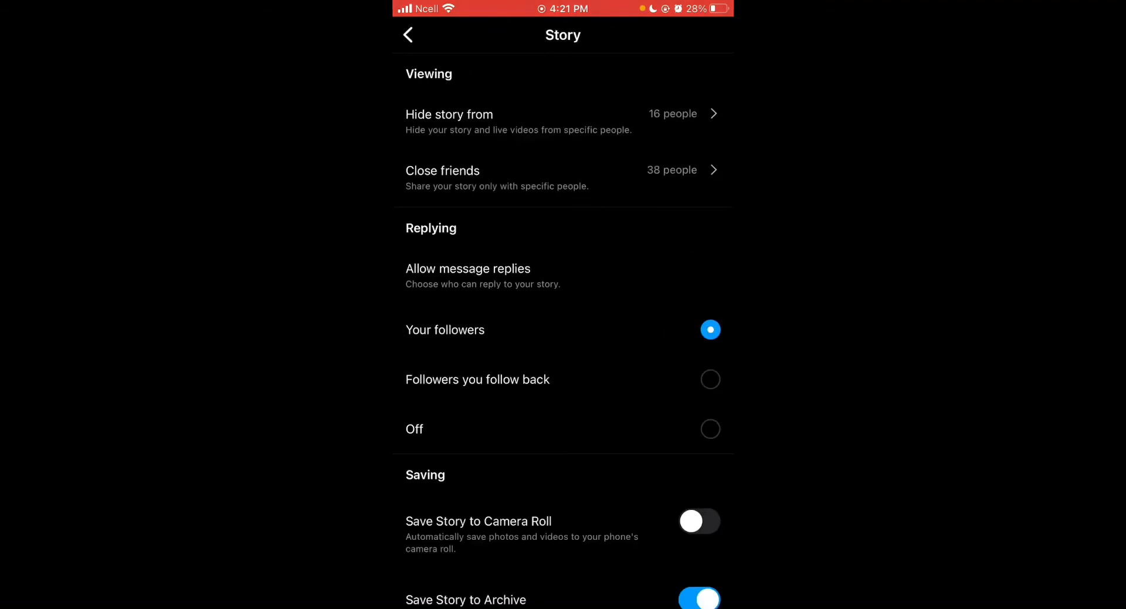
scroll(down, 3)
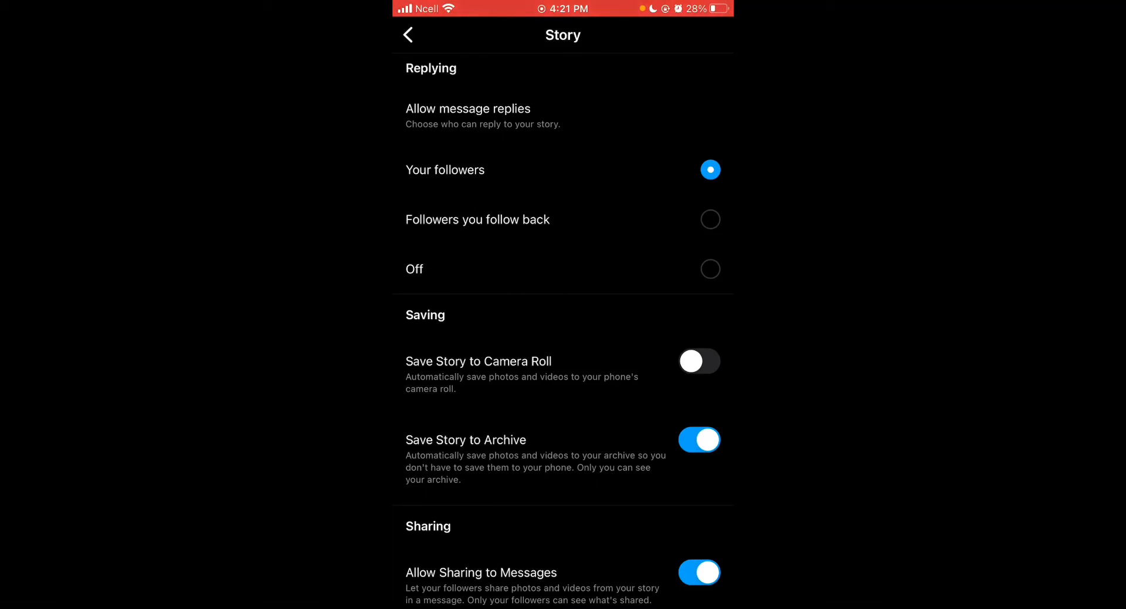
Set Allow message replies to Off.
click(710, 219)
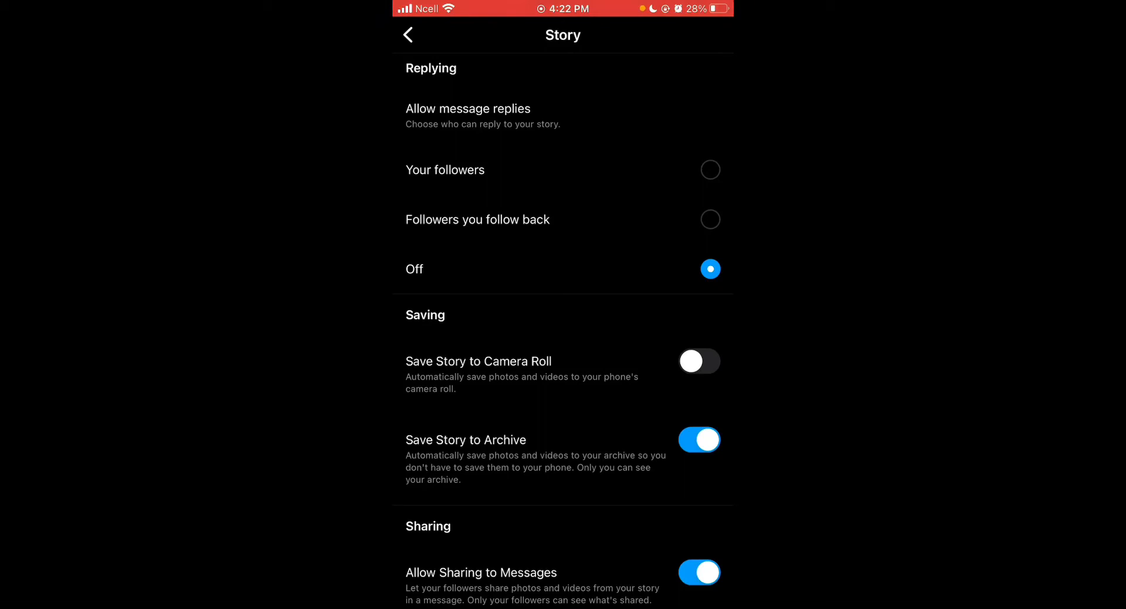
scroll(down, 3)
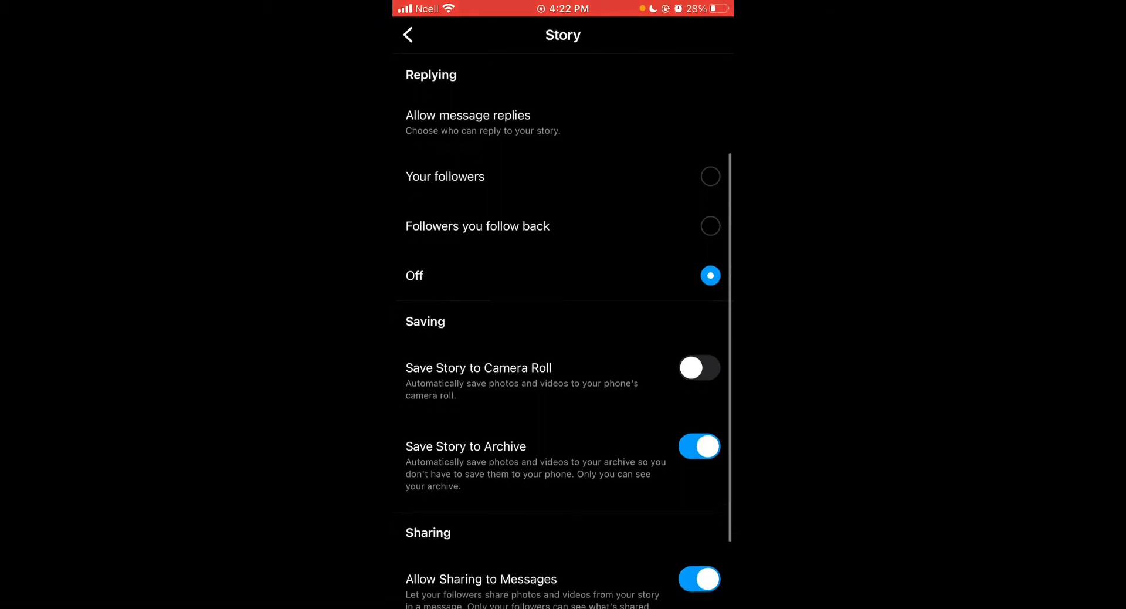
scroll(down, 3)
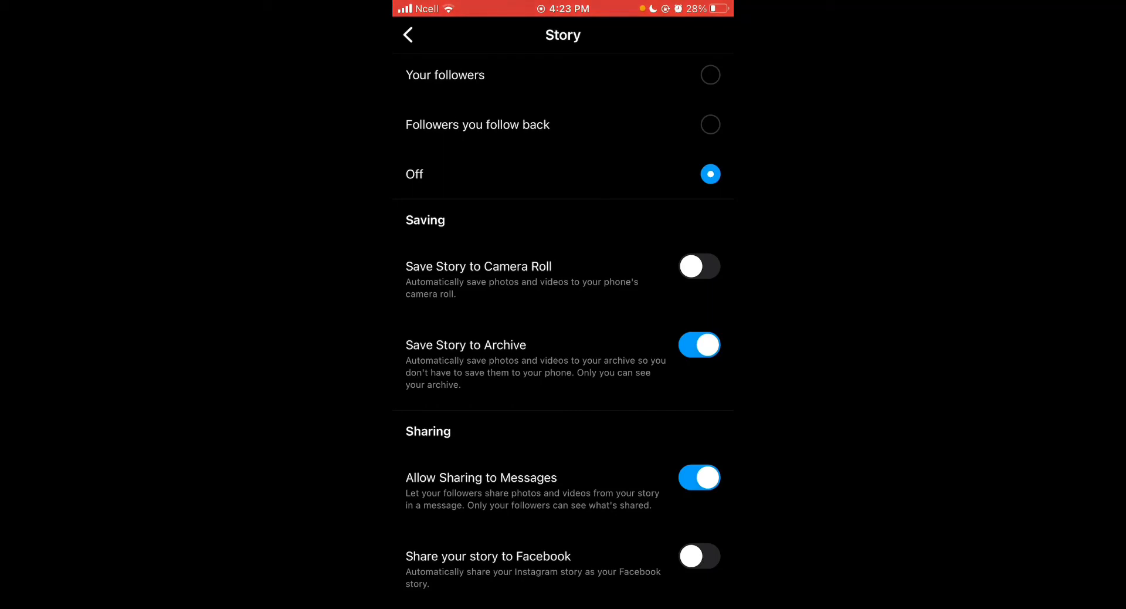
Switch on Share your story to Facebook and scroll down the settings.
click(698, 555)
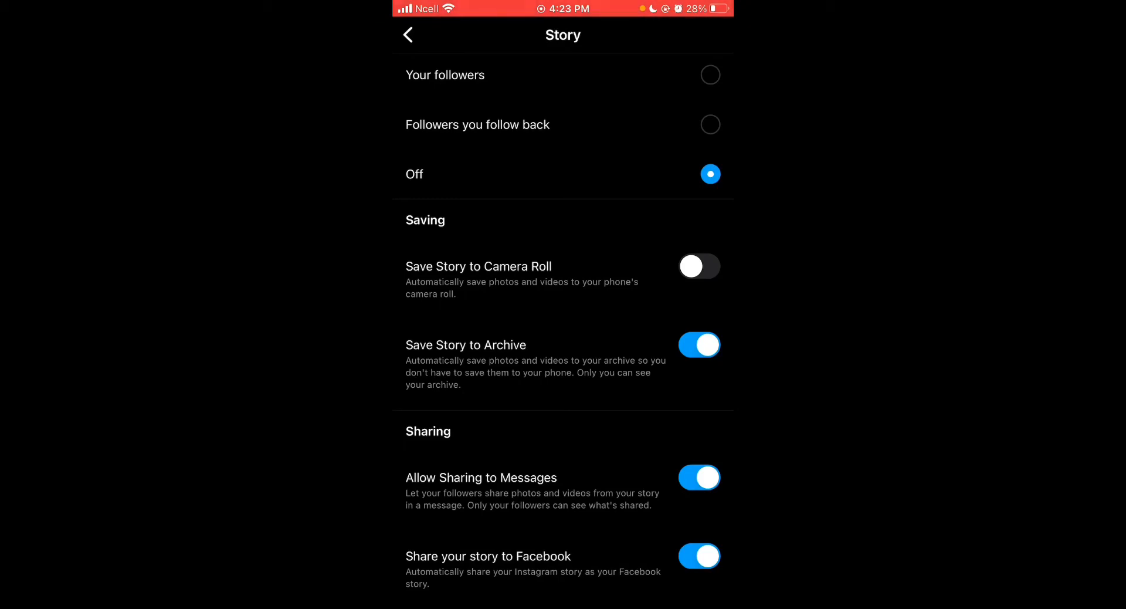
scroll(down, 3)
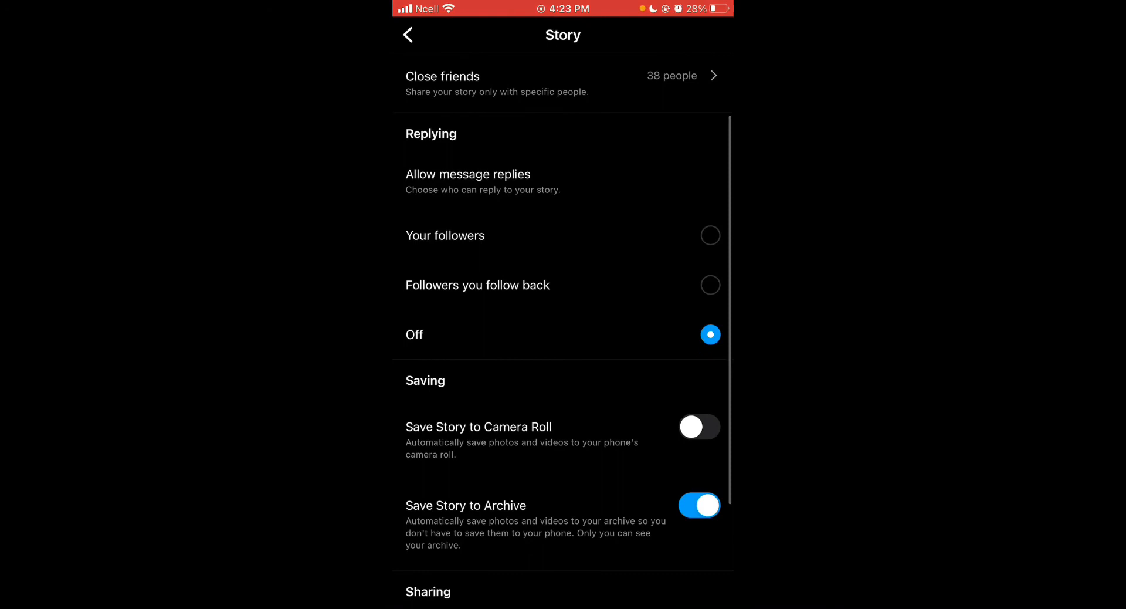